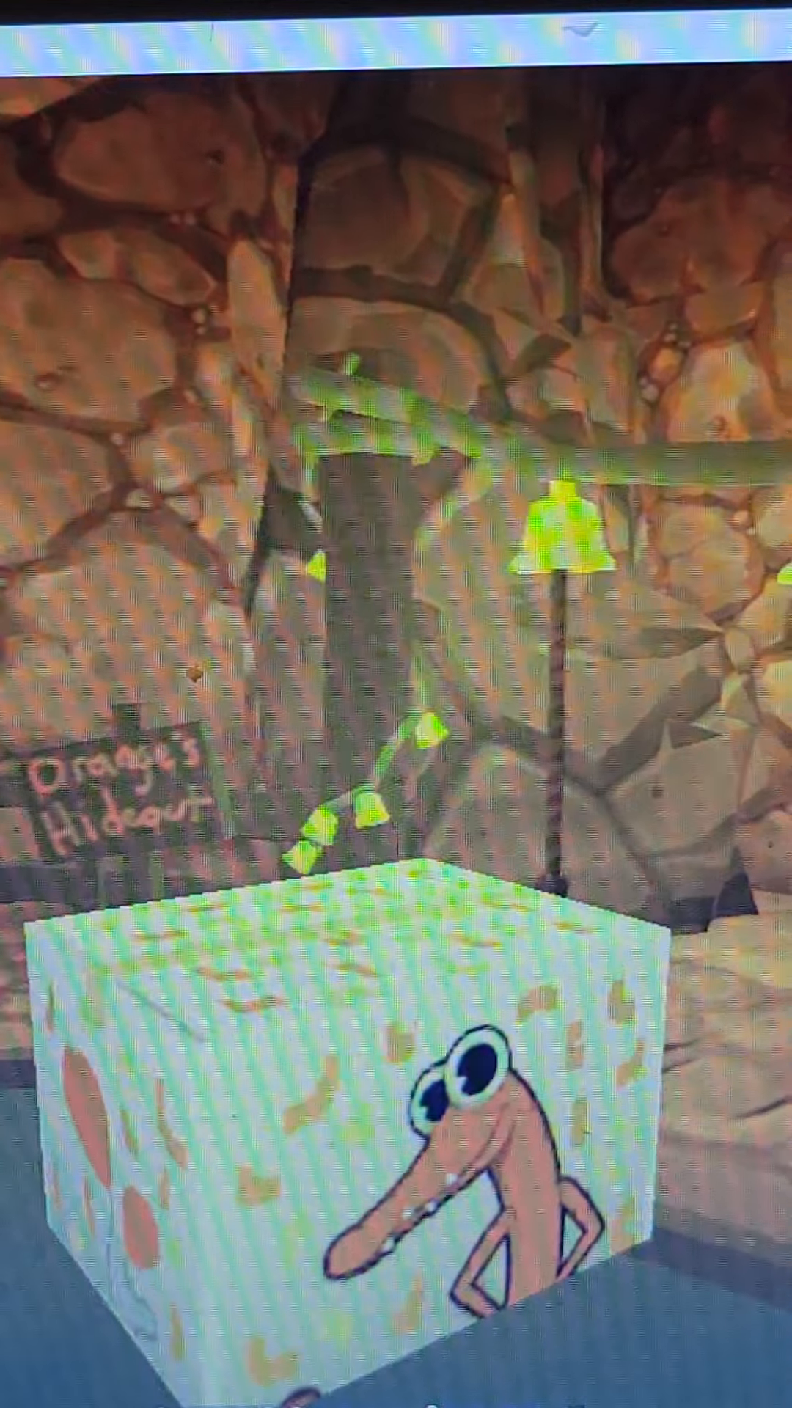
mouse_move(395, 704)
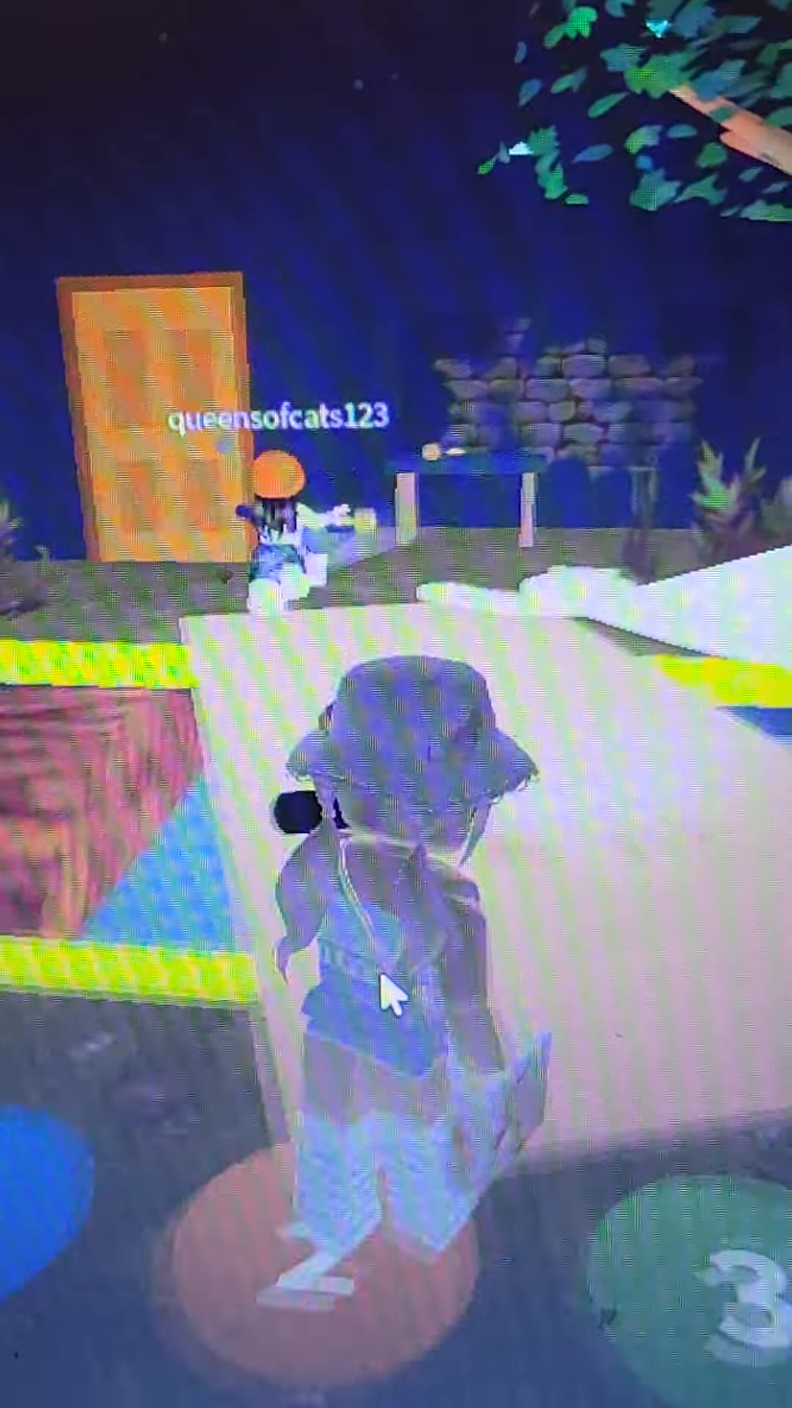
mouse_move(475, 1032)
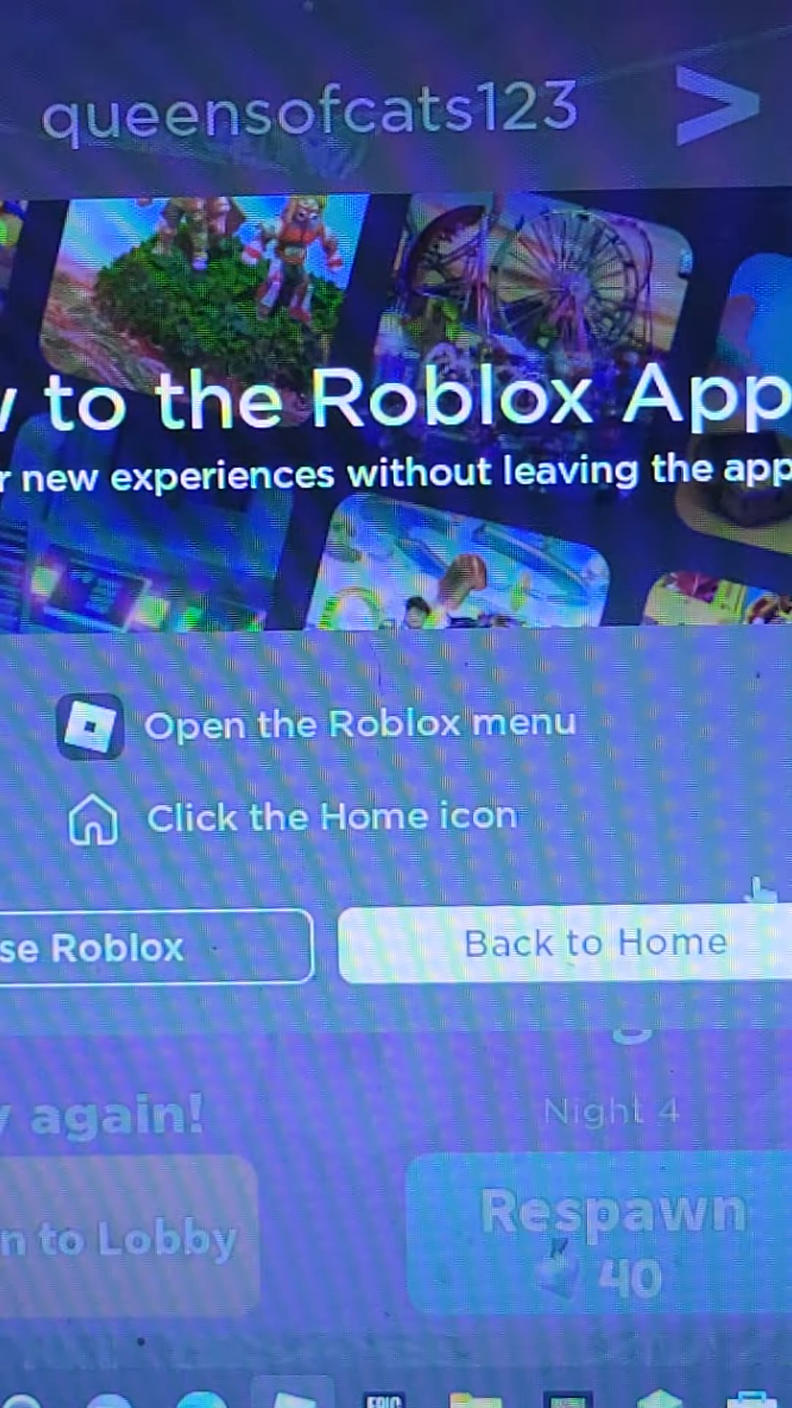
Leave the game-over session via Back to Home, returning to the Roblox home screen.
left_click(592, 943)
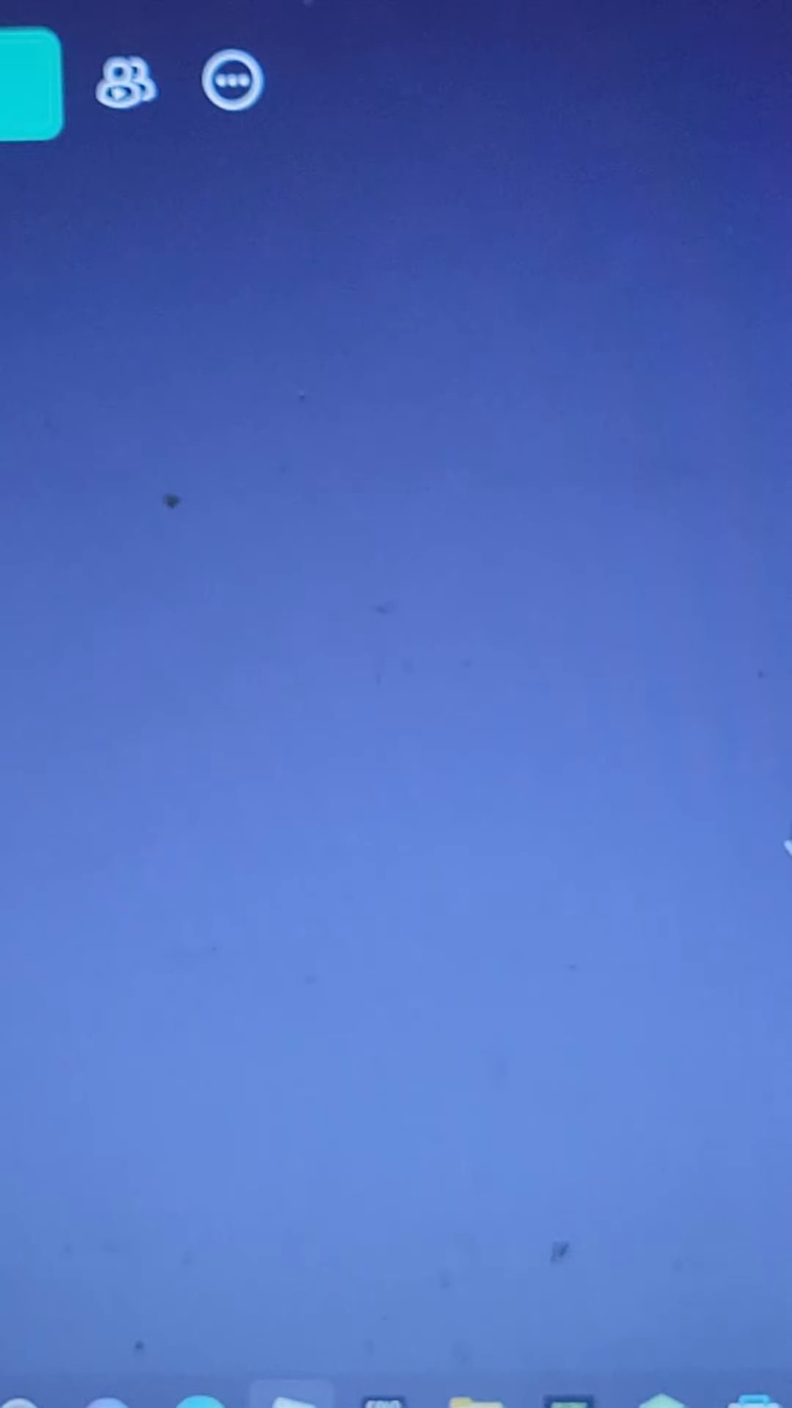